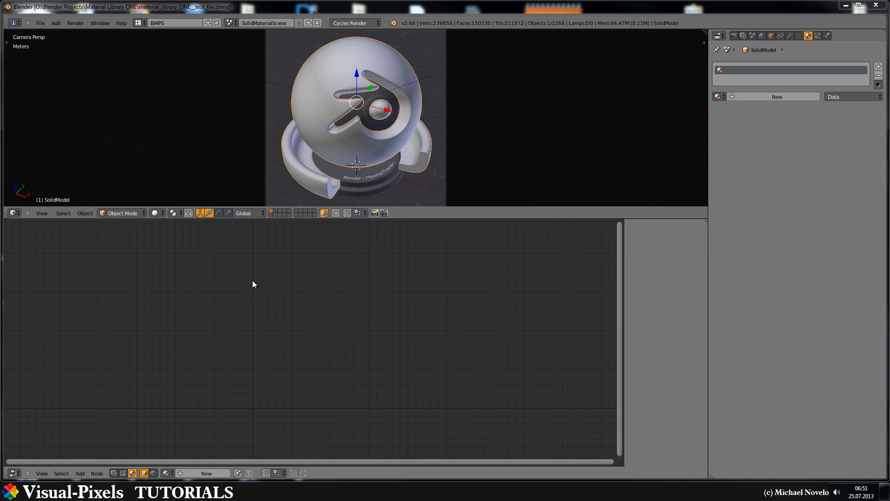
mouse_move(256, 292)
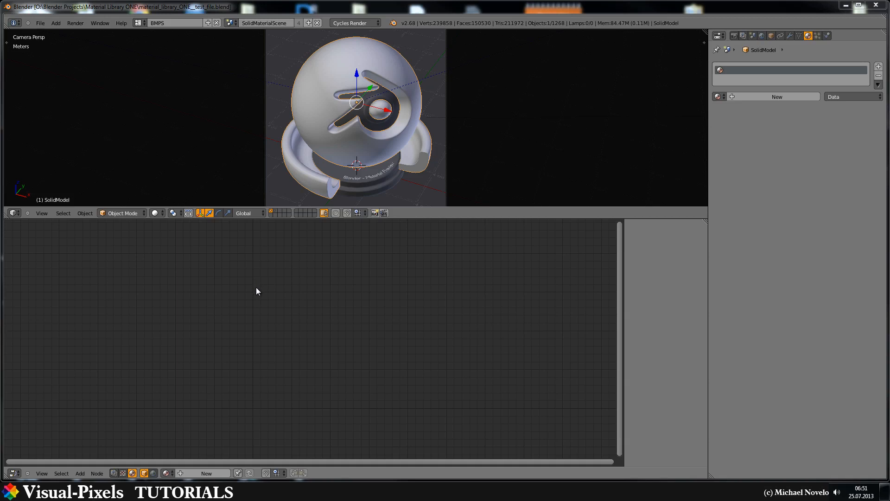
Create Material.002 on SolidModel with default Diffuse BSDF and Material Output nodes
click(776, 96)
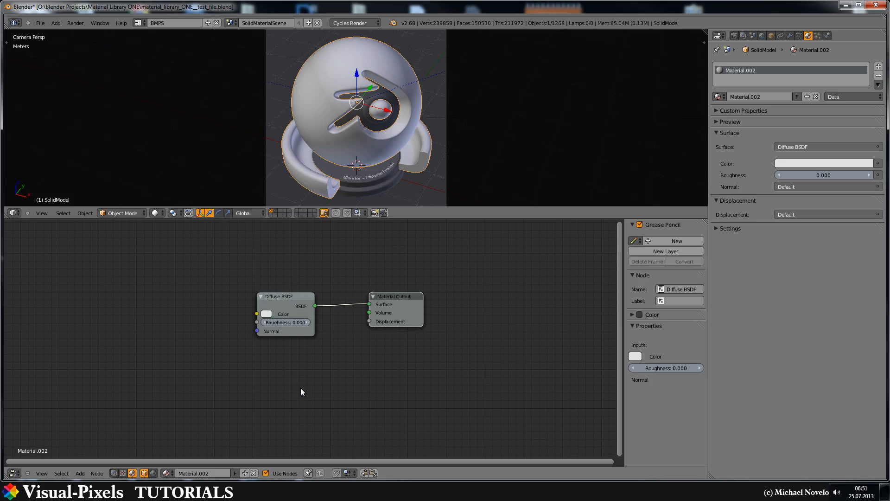
mouse_move(151, 316)
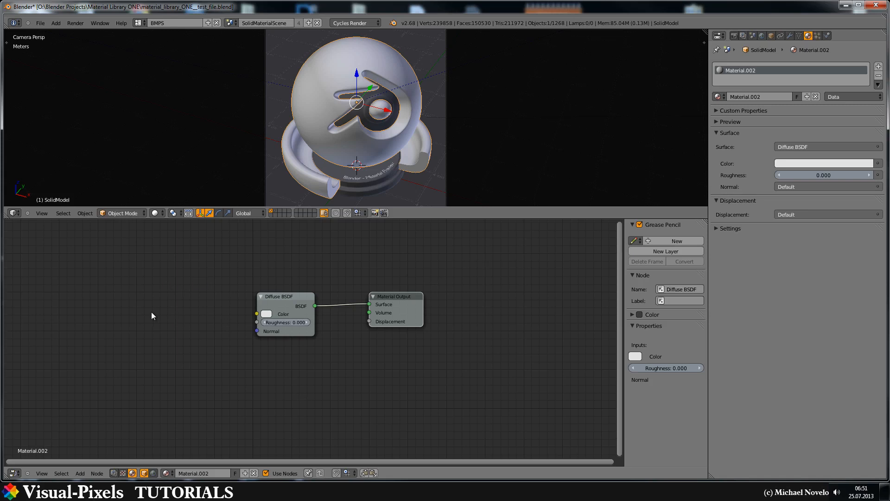
Add a Noise Texture and feed its Color into the Diffuse BSDF Color input
click(79, 473)
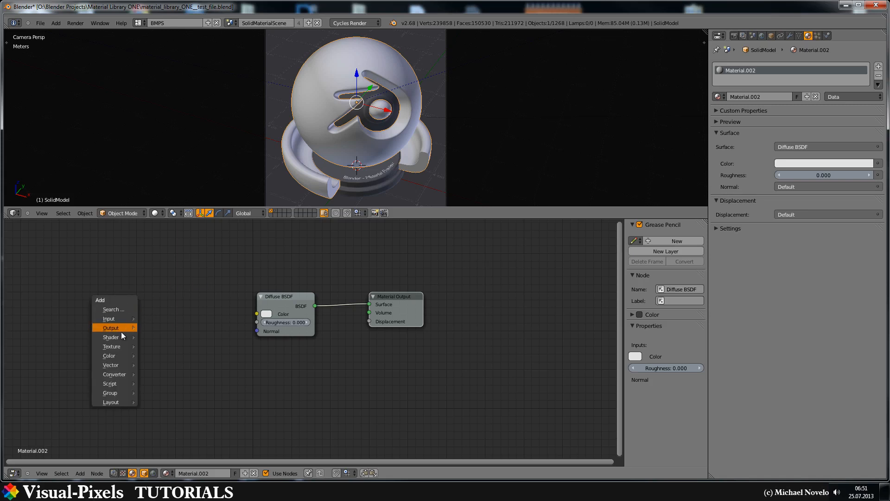
mouse_move(111, 346)
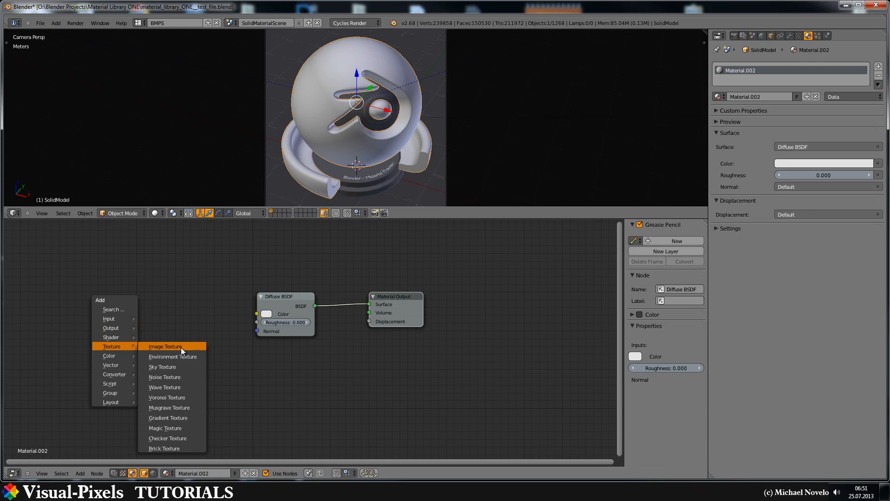
mouse_move(178, 377)
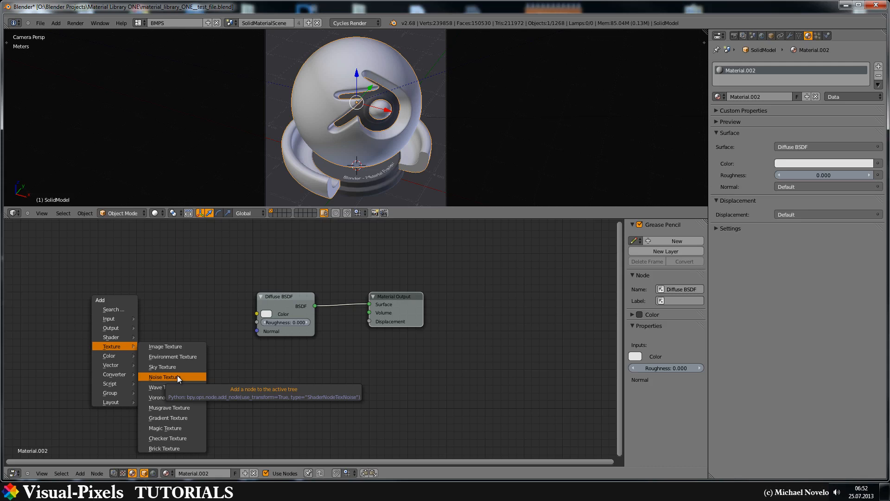
click(164, 377)
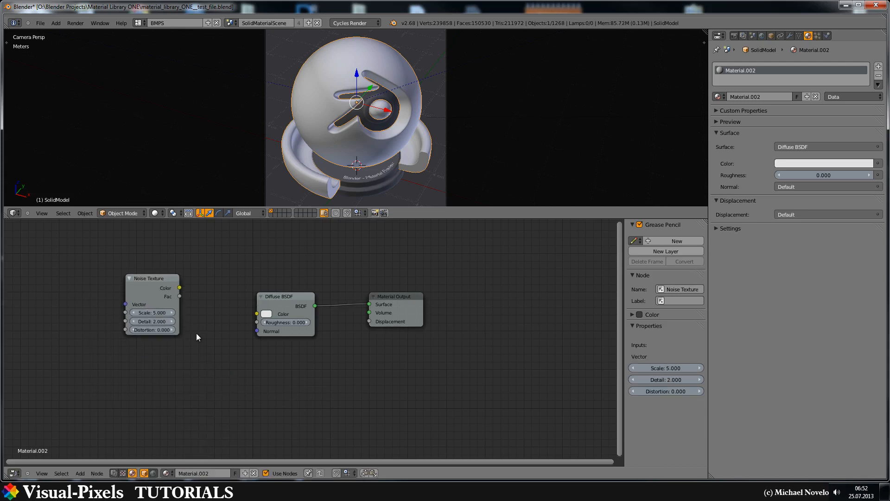
drag(180, 288, 265, 314)
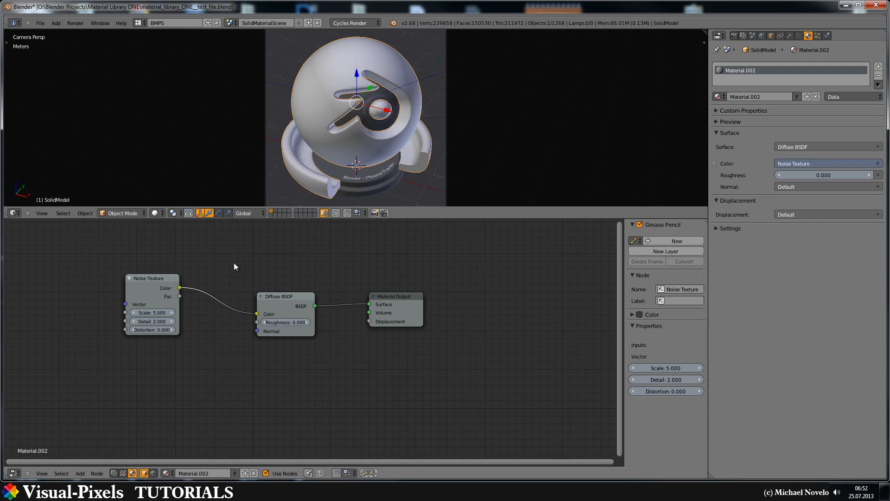
click(157, 213)
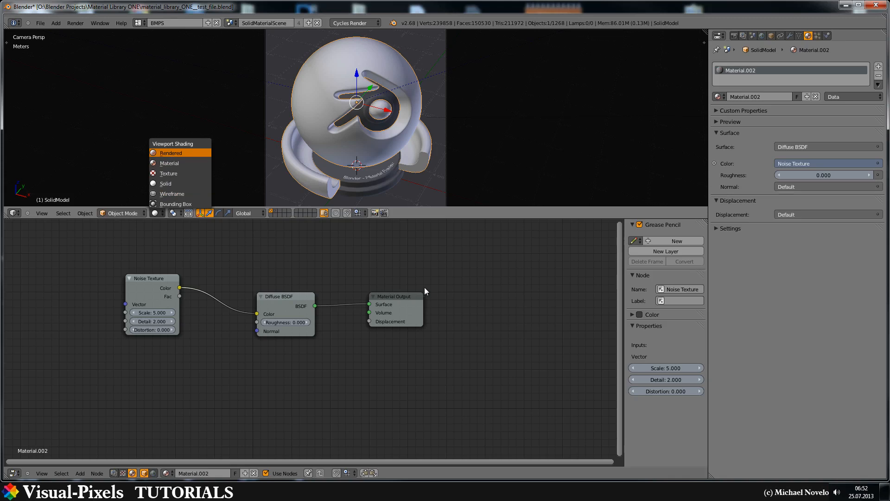
Switch viewport shading to Rendered with preview samples at 10, then return to material settings
click(170, 153)
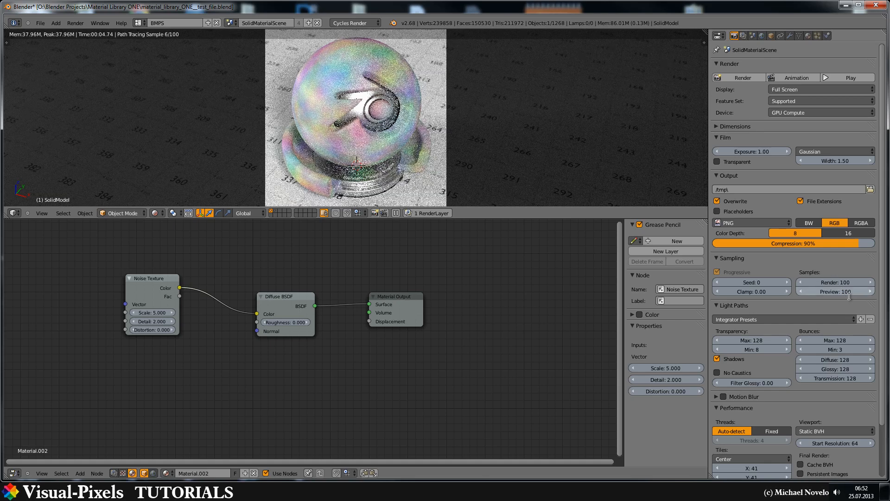
click(835, 291)
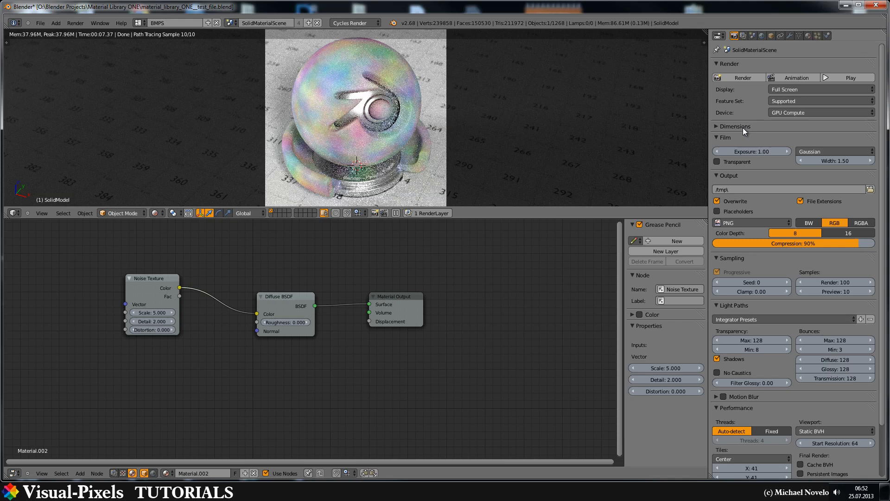
mouse_move(746, 129)
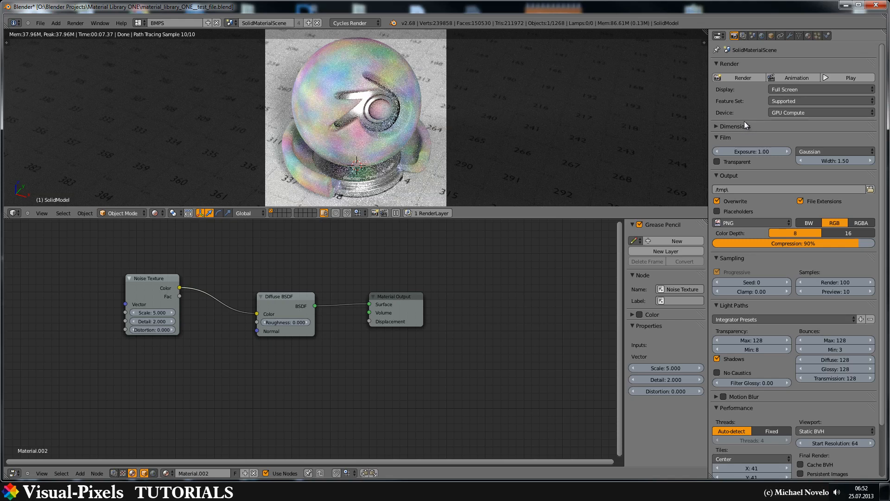
mouse_move(556, 303)
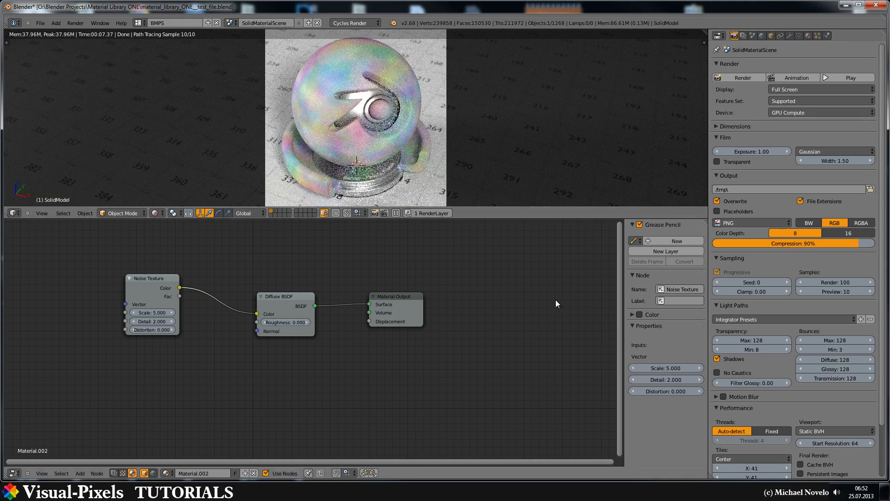
click(808, 35)
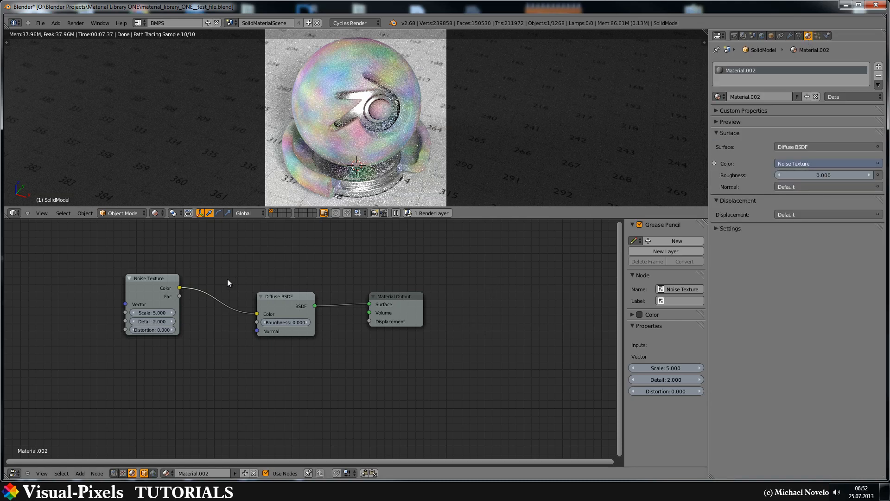
mouse_move(318, 101)
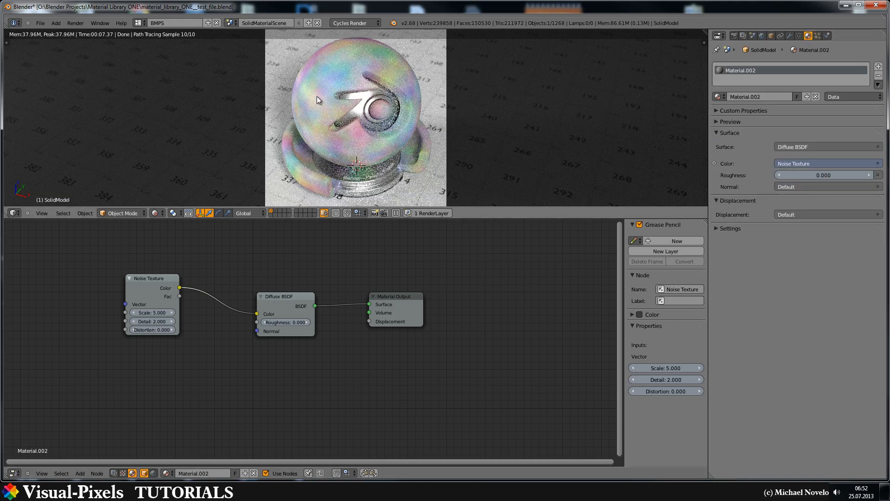
mouse_move(314, 111)
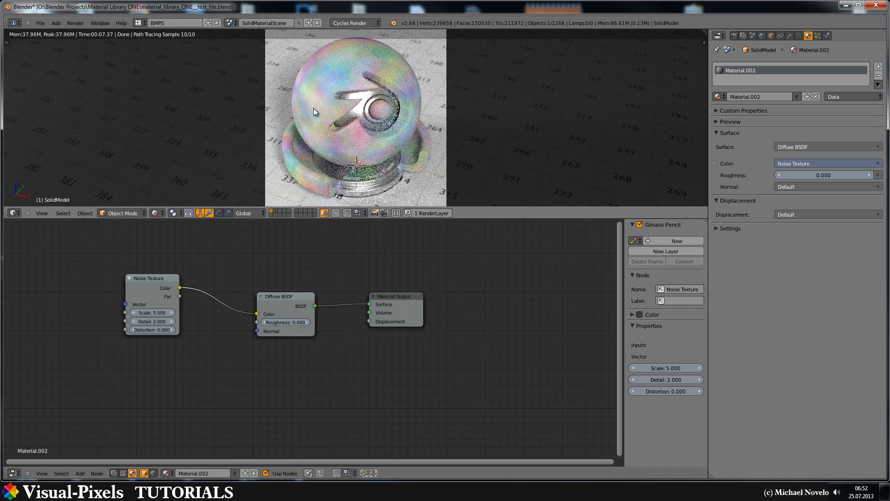
mouse_move(320, 118)
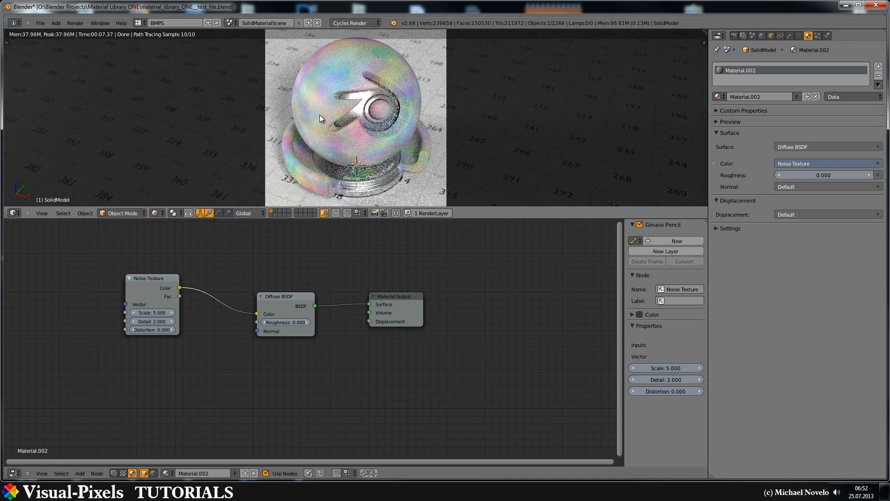
mouse_move(172, 283)
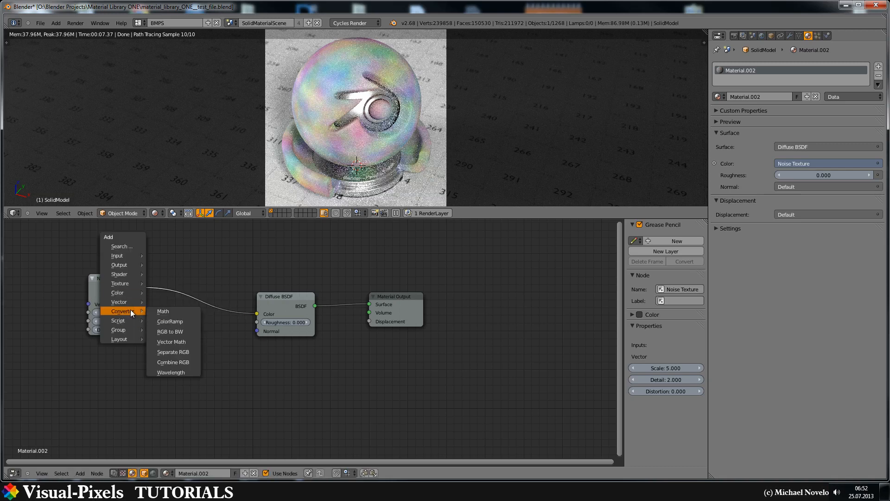
mouse_move(170, 331)
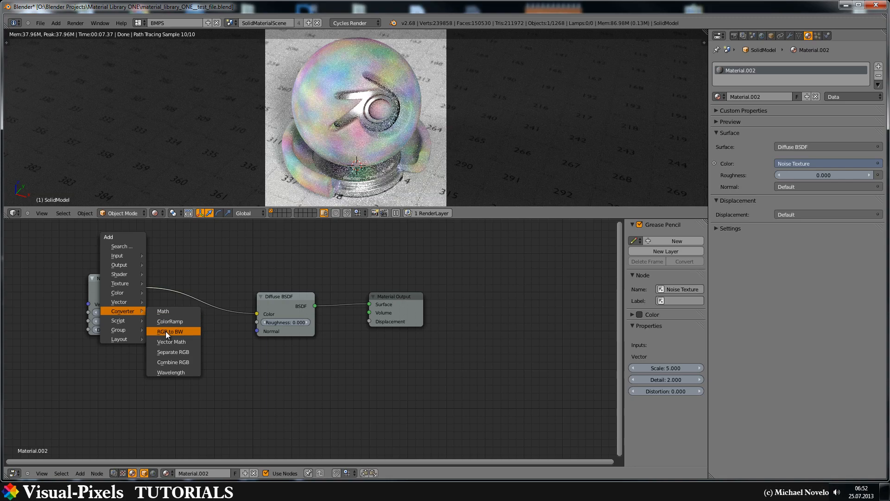
Insert an RGB to BW converter between the Noise Texture and Diffuse BSDF
click(169, 331)
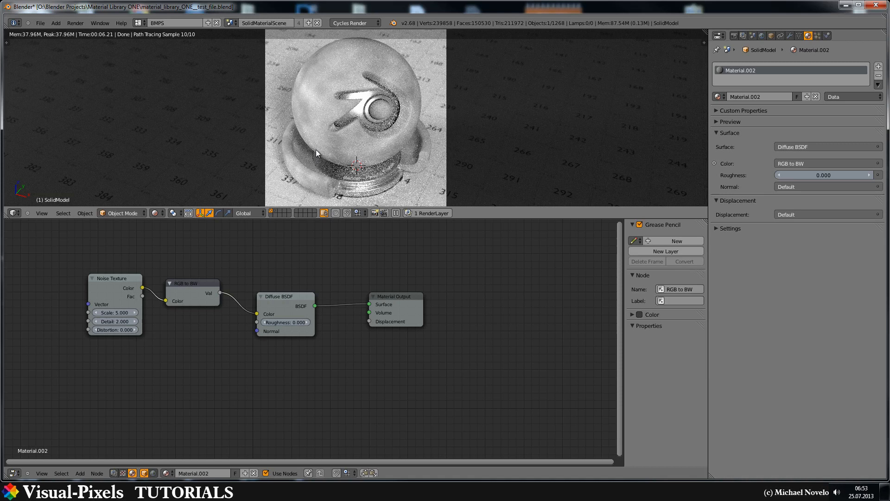
mouse_move(326, 96)
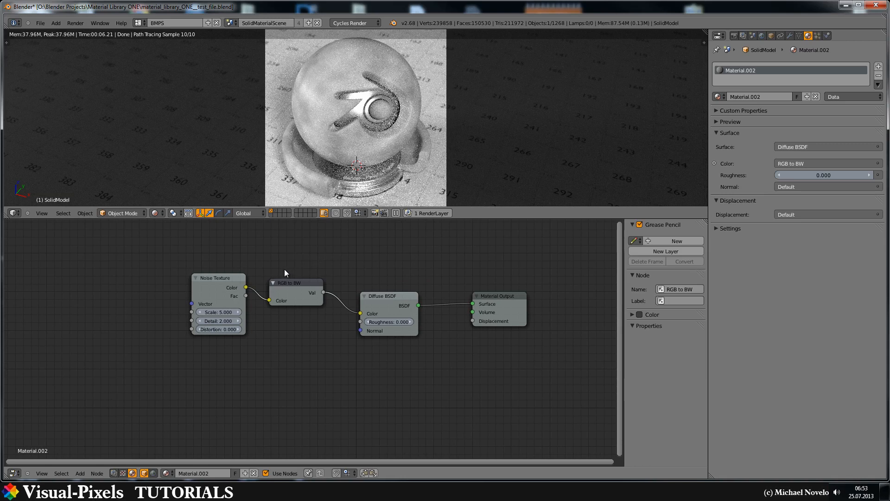
mouse_move(293, 254)
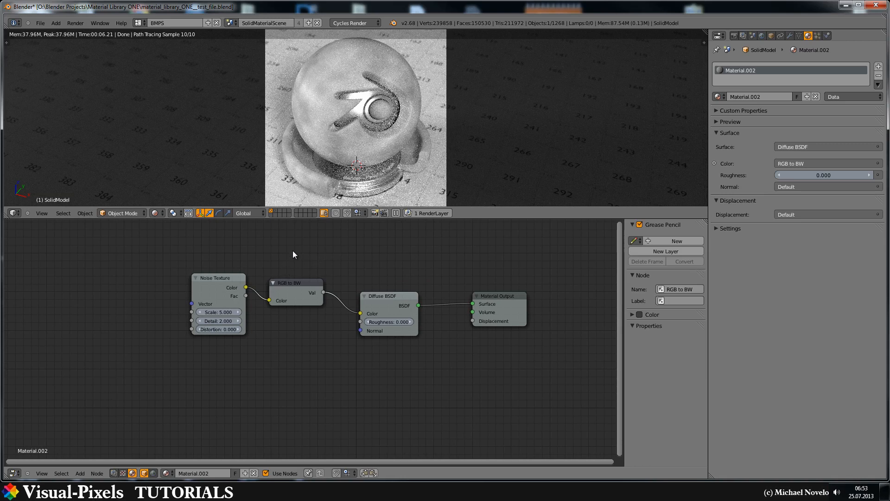
mouse_move(287, 258)
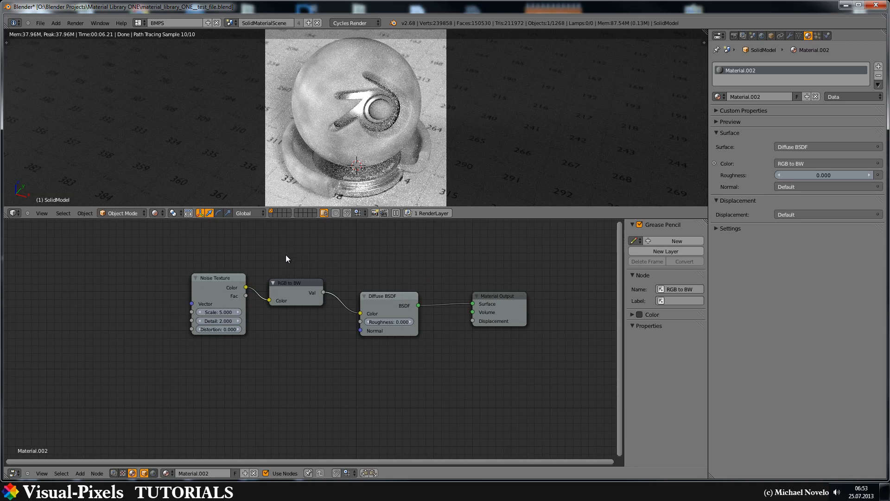
mouse_move(301, 107)
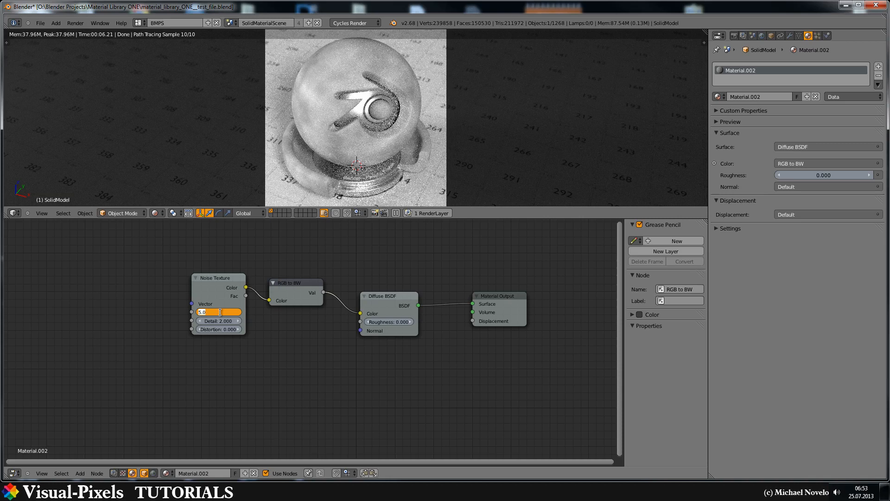
Set the Noise Texture's Scale to 40 and Detail to 20 for finer grain
text(3)
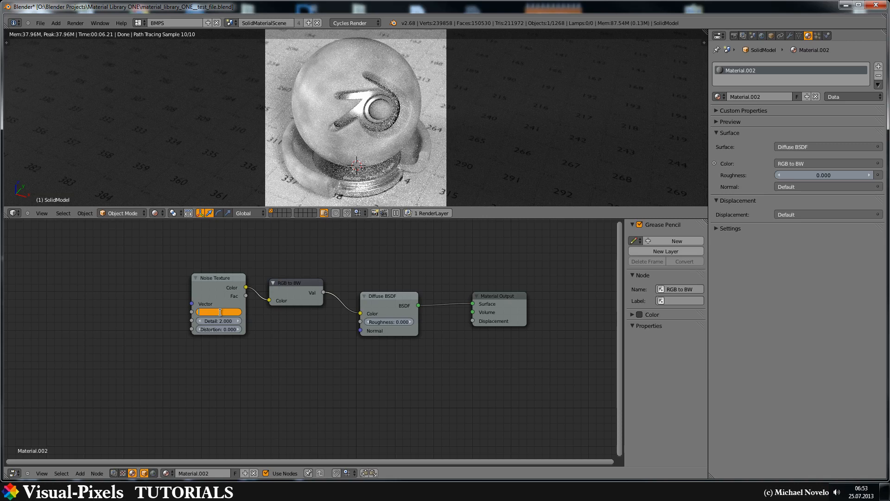
click(218, 312)
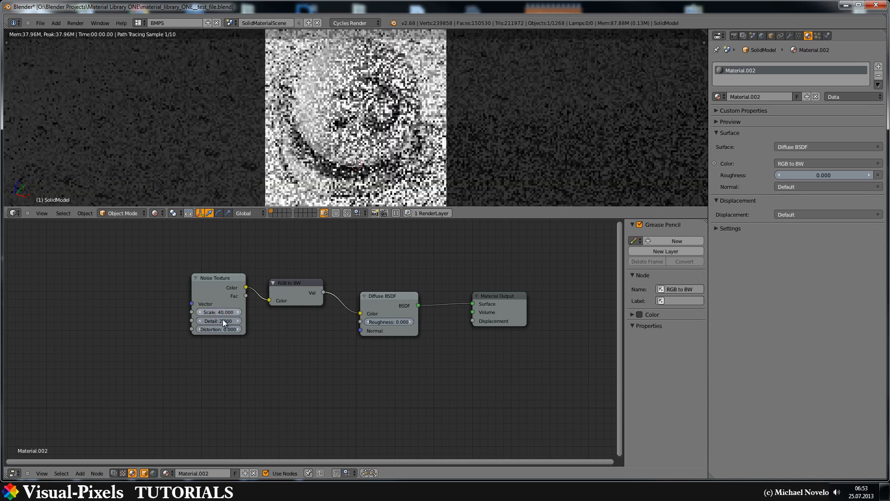
mouse_move(222, 320)
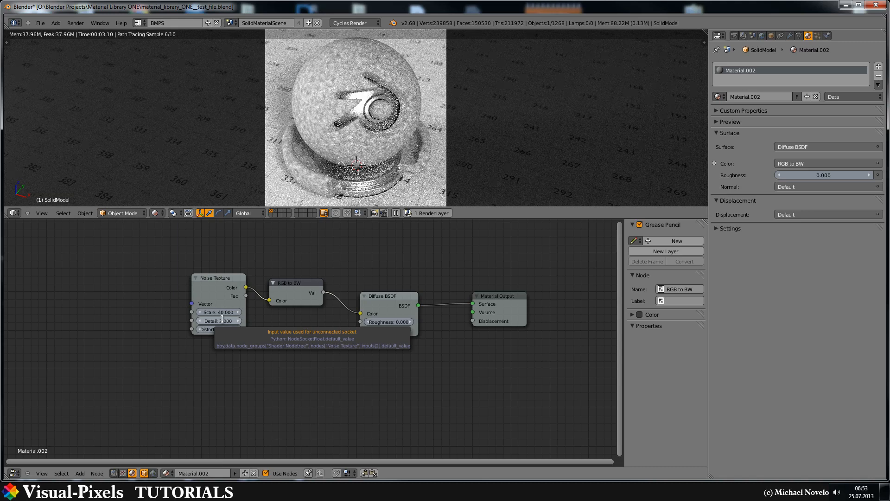
click(218, 321)
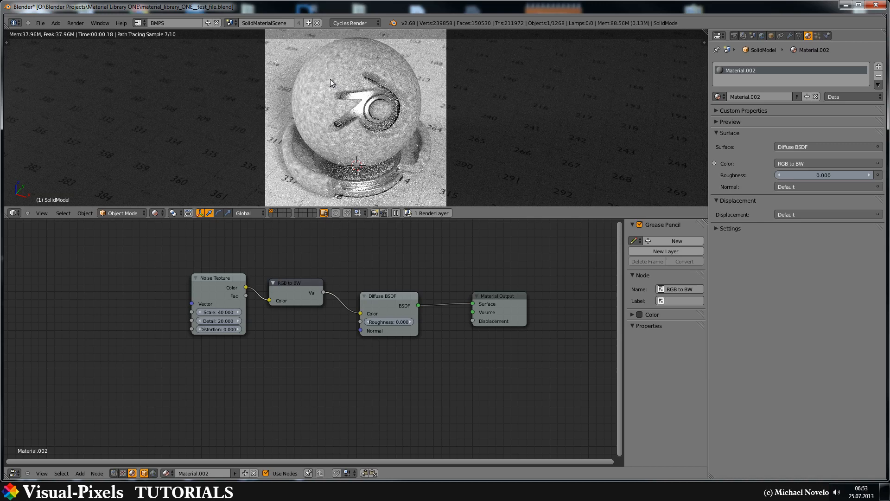
mouse_move(354, 47)
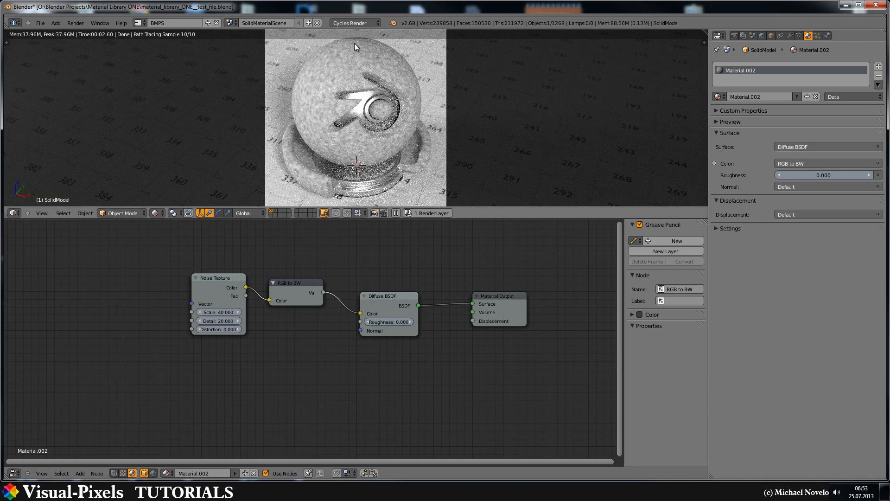
mouse_move(350, 160)
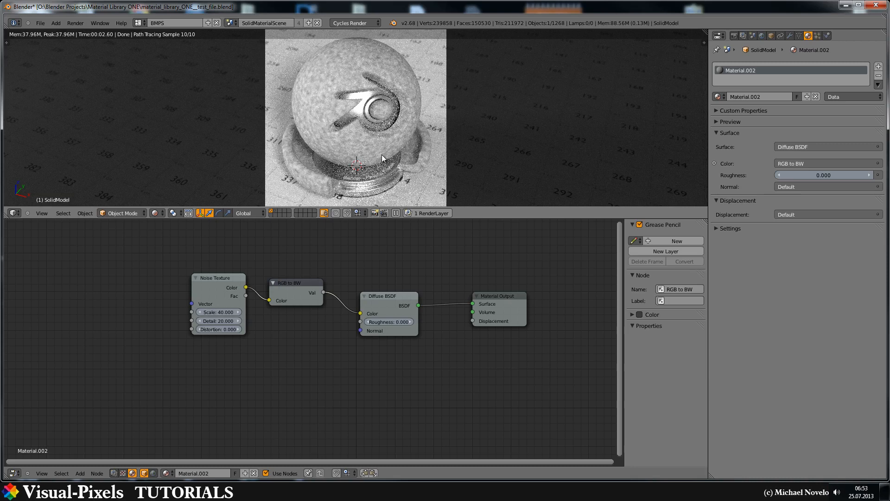
mouse_move(143, 296)
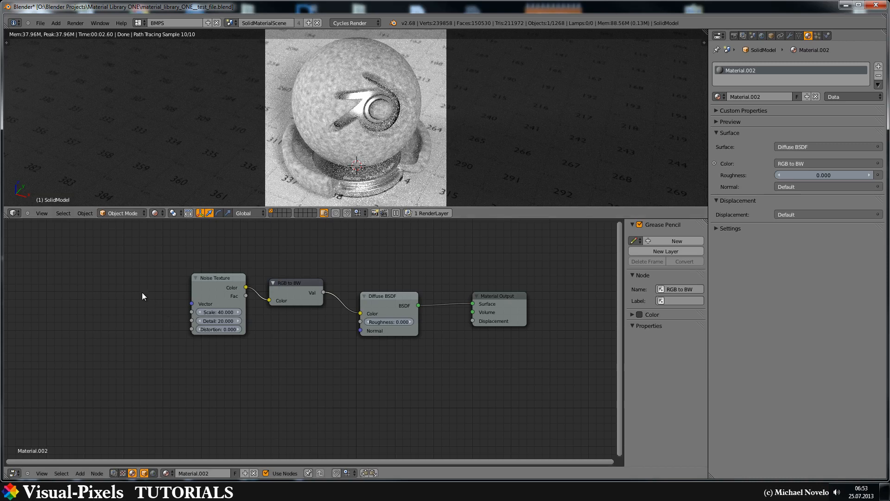
Add Texture Coordinate and Mapping nodes feeding the noise texture's vector chain
click(78, 473)
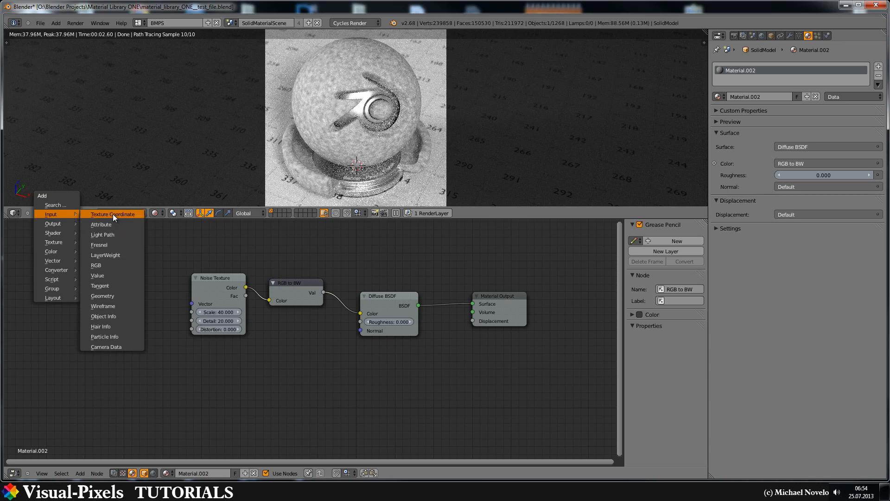
click(119, 214)
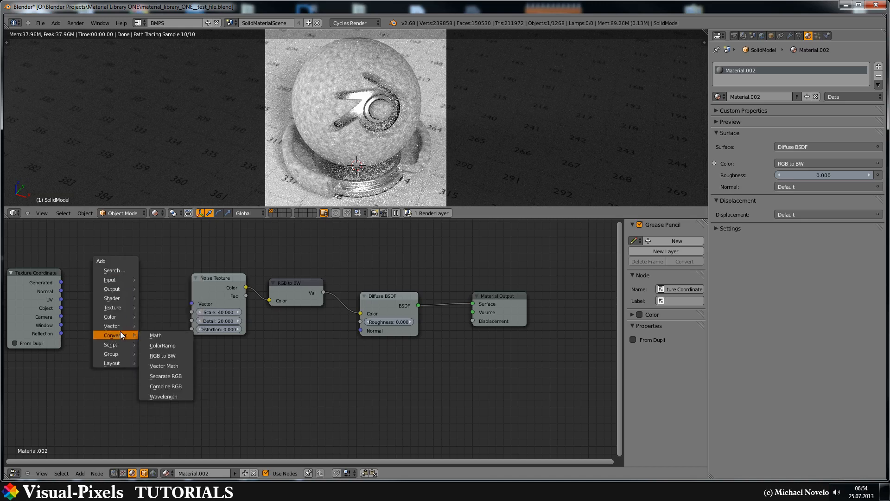
mouse_move(112, 326)
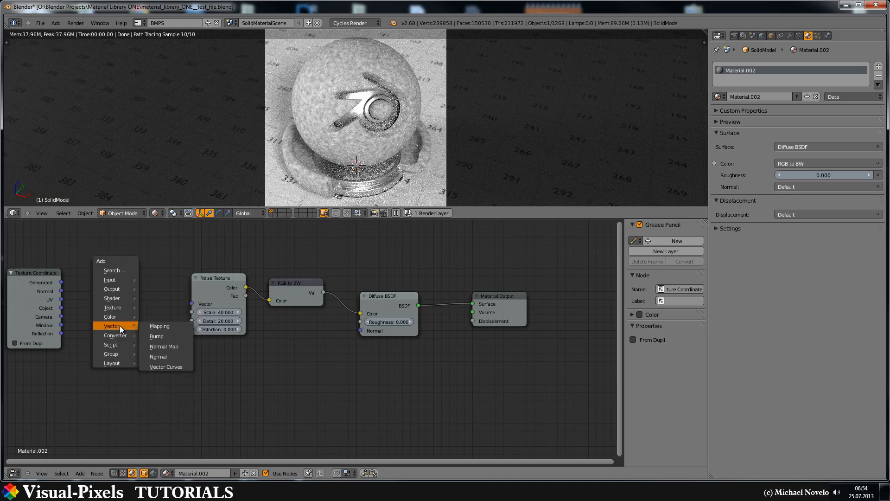
click(160, 326)
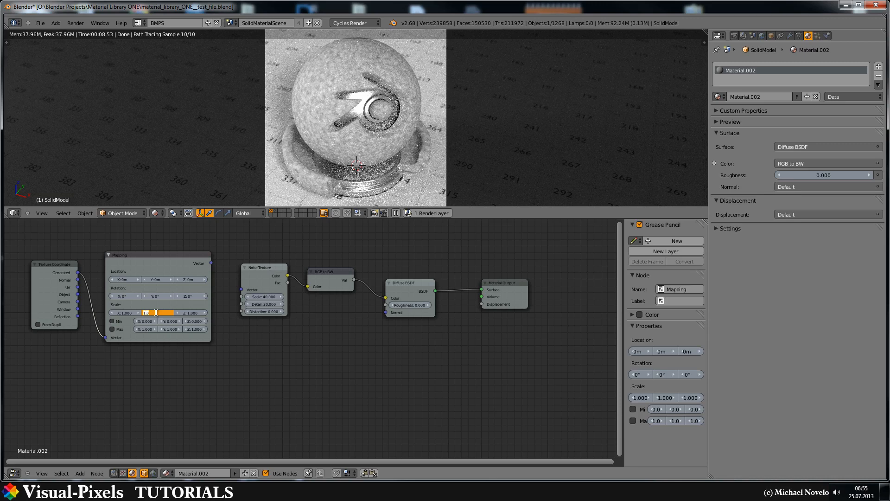
Set the Mapping node's Y scale to 25 to stretch the noise pattern
text(15.000)
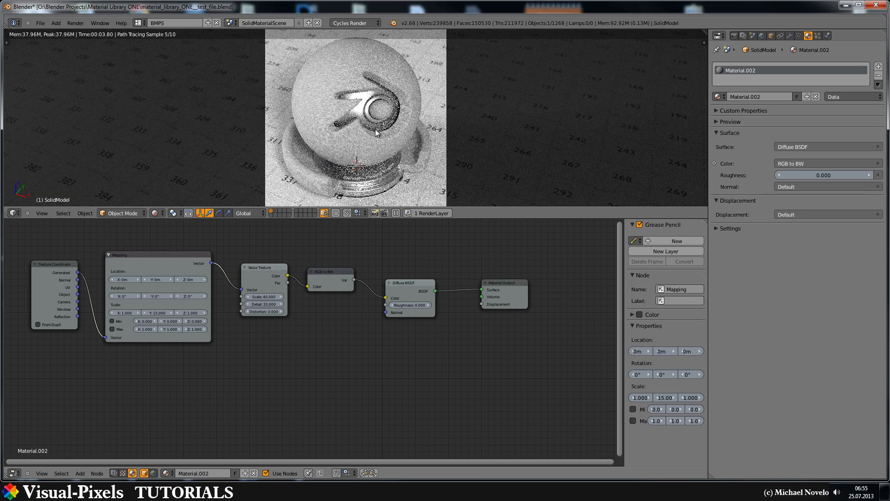
mouse_move(317, 154)
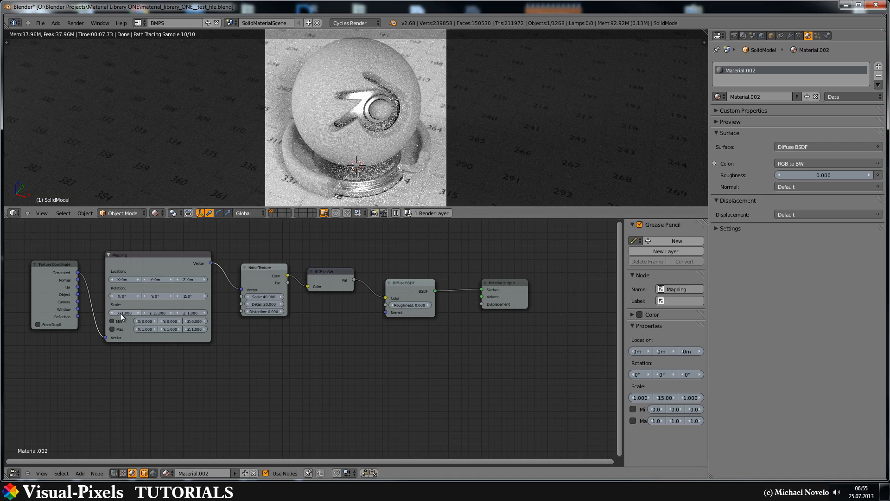
double_click(158, 312)
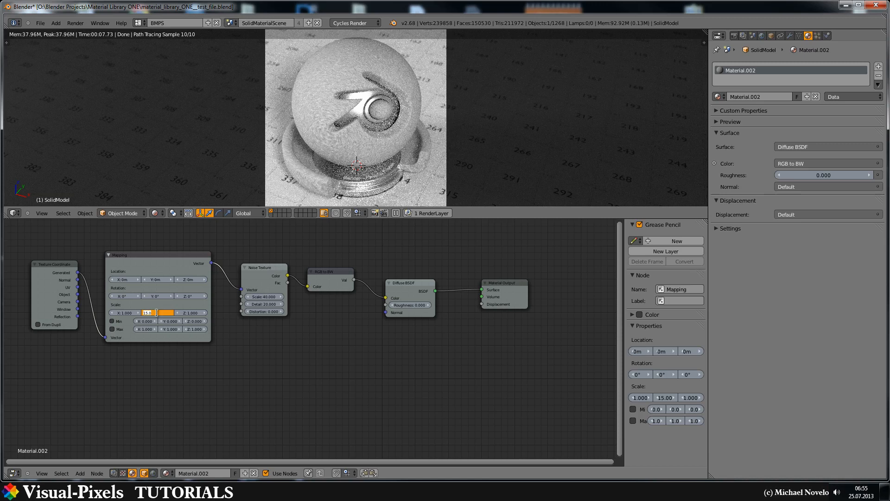
text(25.000)
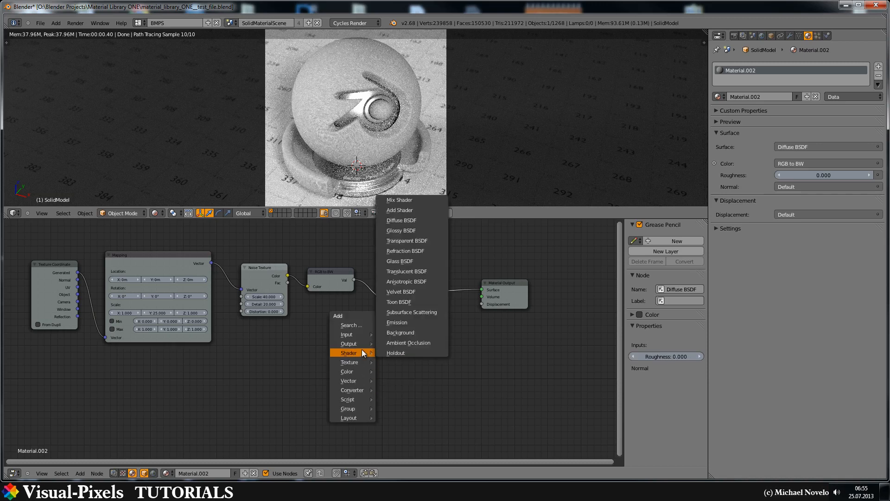
mouse_move(406, 338)
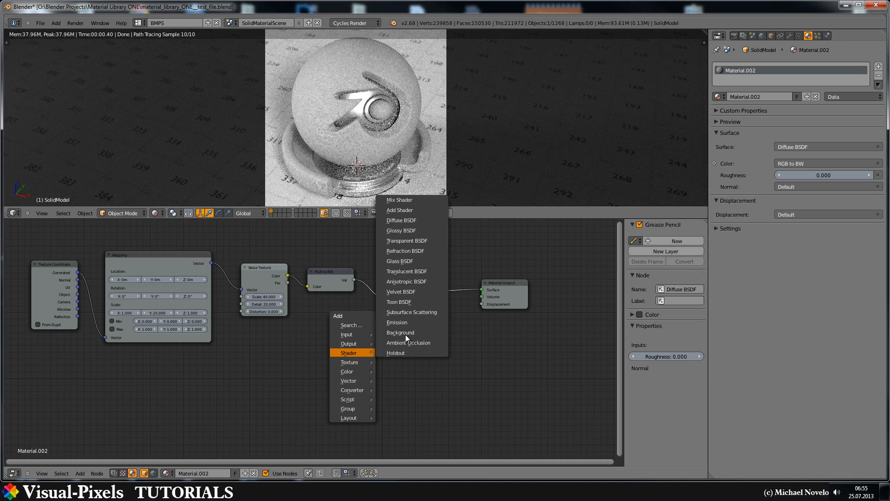
mouse_move(406, 241)
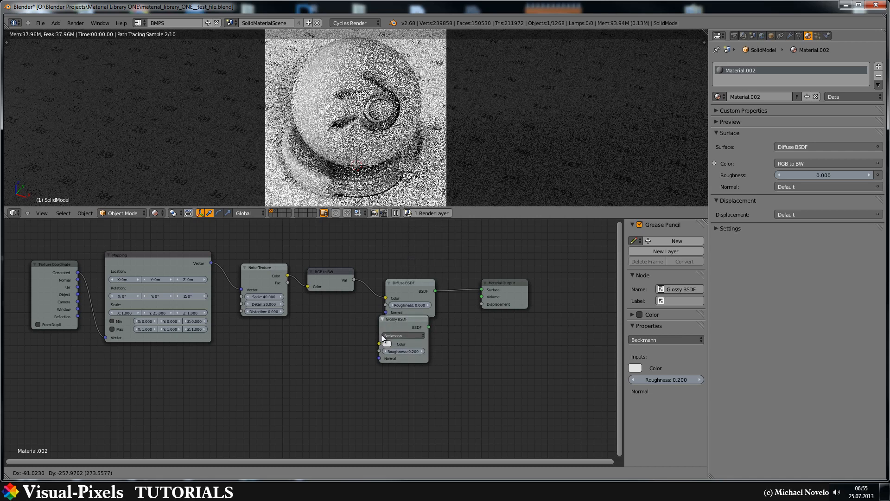
Replace the Diffuse BSDF with a Glossy BSDF coloured by the noise output
drag(397, 335, 402, 352)
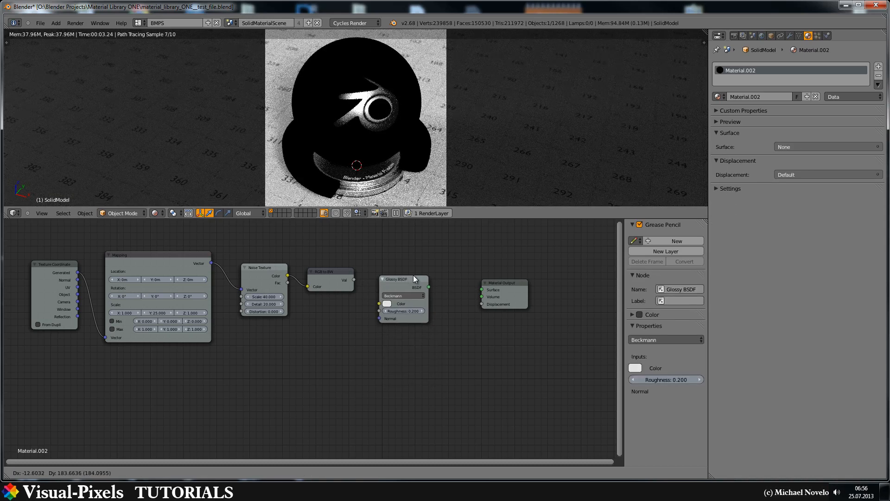
drag(402, 278, 436, 272)
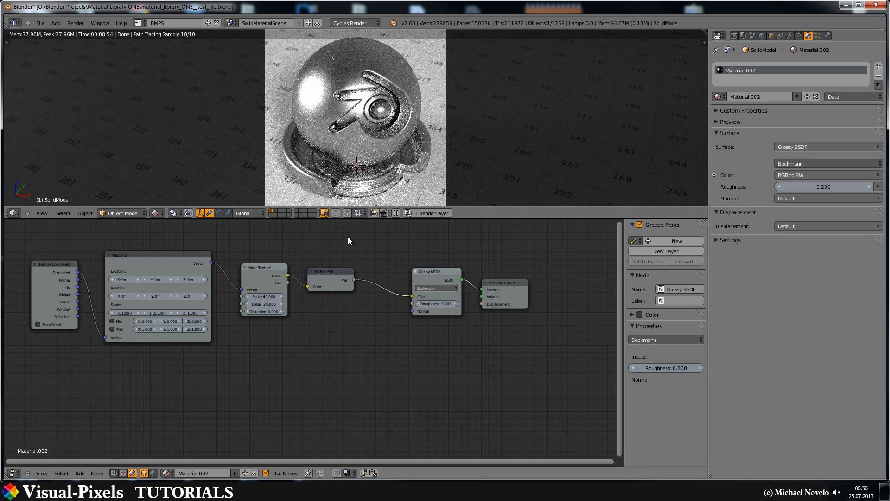
mouse_move(348, 227)
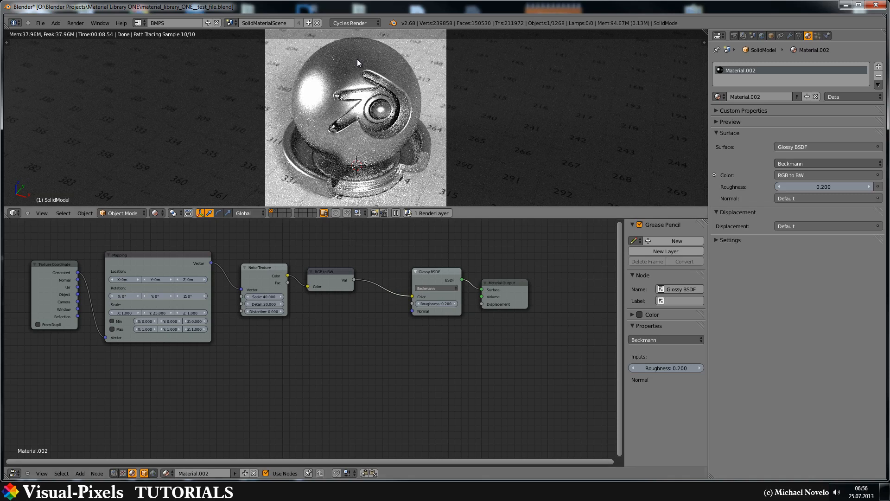
mouse_move(319, 60)
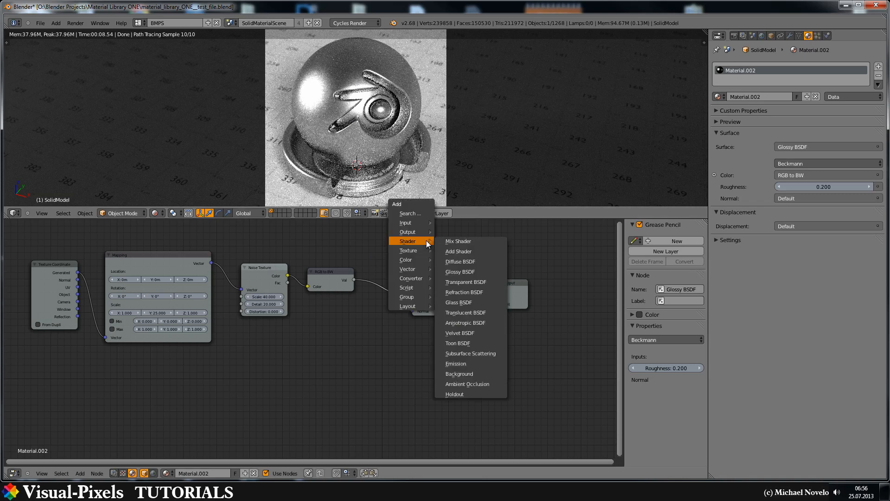
mouse_move(457, 240)
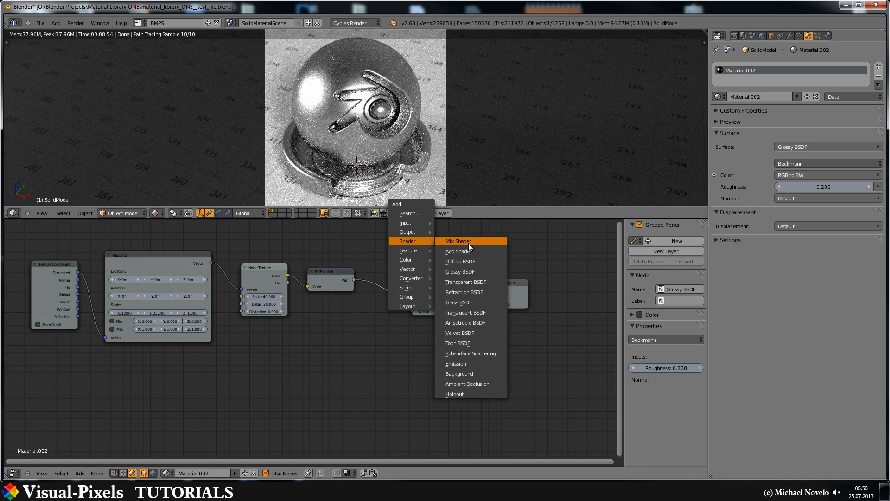
mouse_move(467, 261)
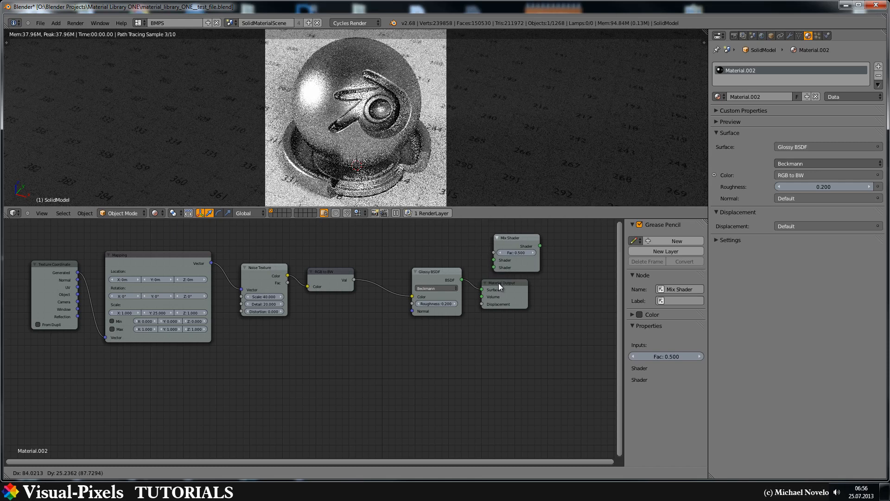
Blend the noise-coloured glossy with a second plain Glossy BSDF through a Mix Shader
click(504, 283)
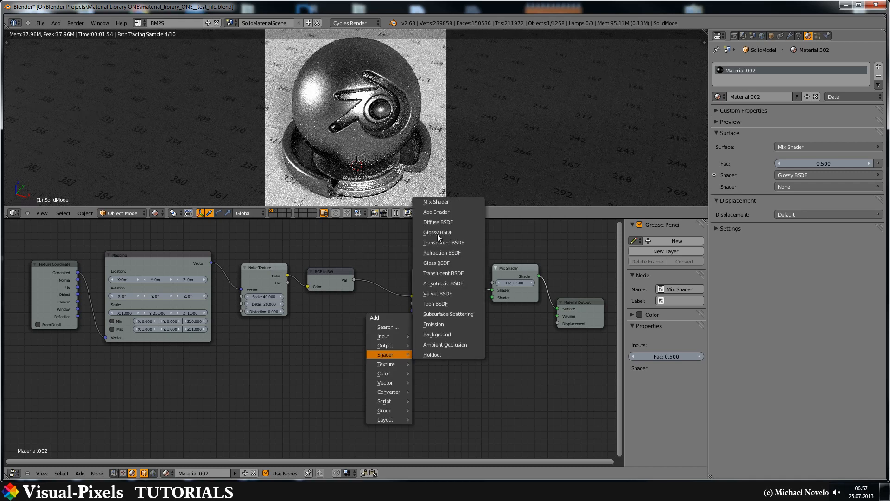
mouse_move(437, 232)
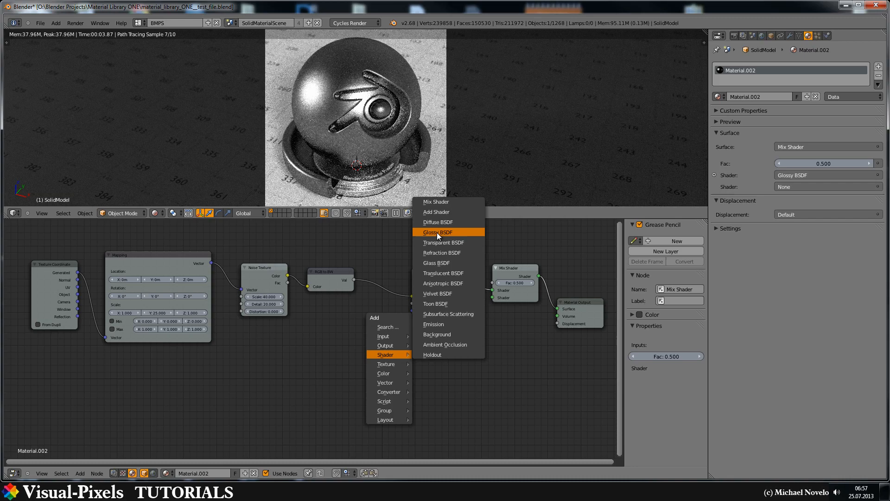
click(437, 232)
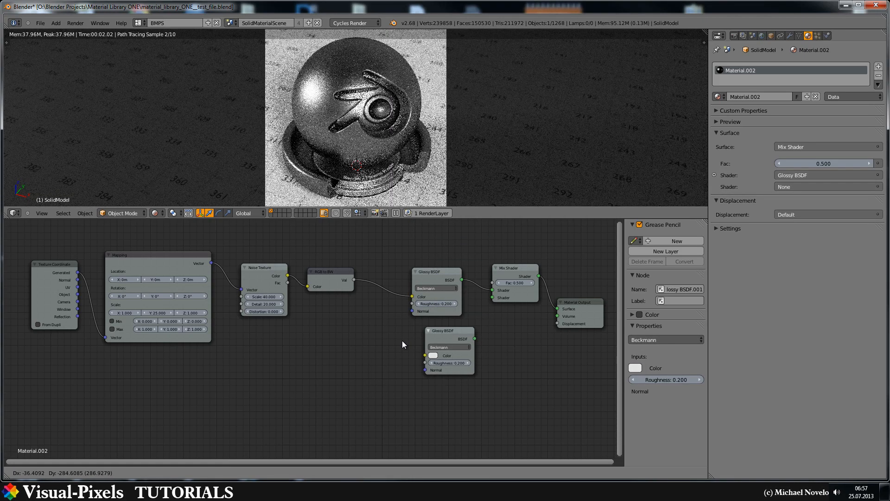
drag(442, 330, 428, 344)
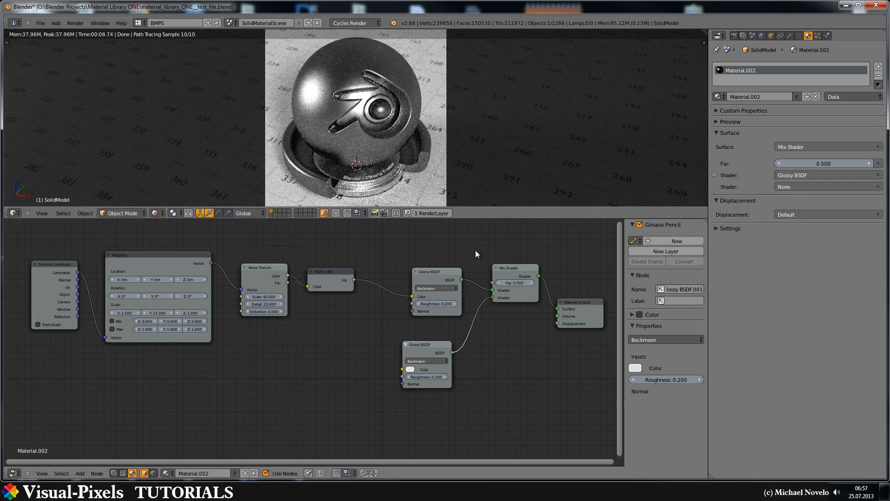
click(827, 187)
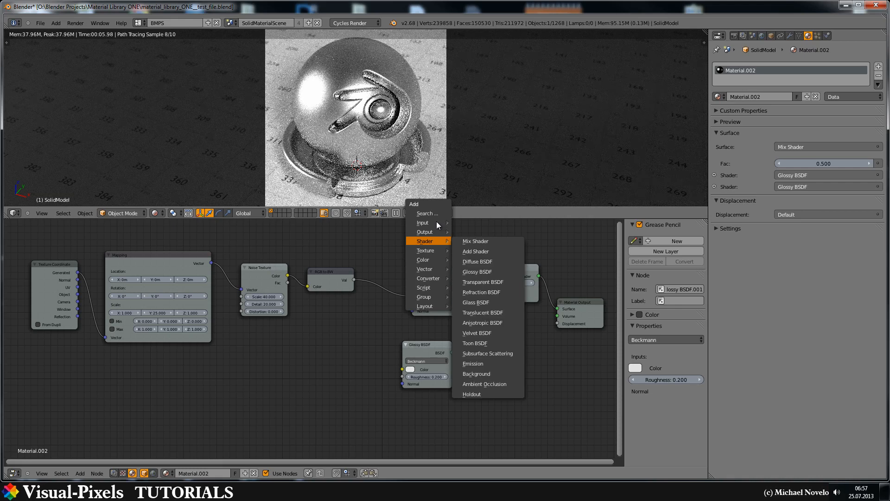
mouse_move(423, 222)
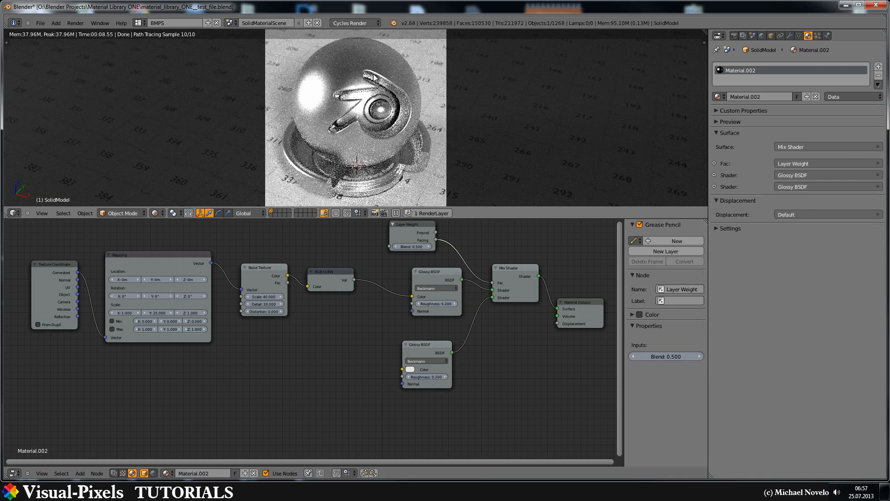
mouse_move(361, 135)
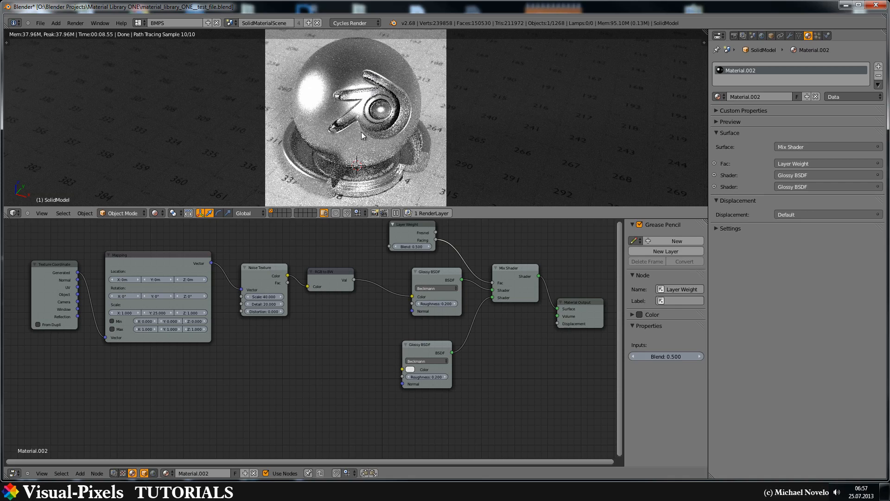
mouse_move(405, 245)
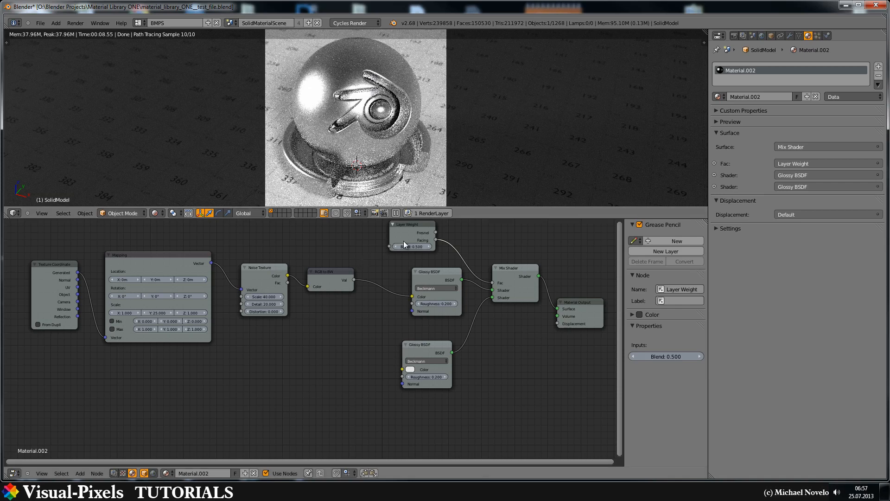
Drive the Mix Shader Fac with a Layer Weight Facing output at Blend 0.100
click(412, 246)
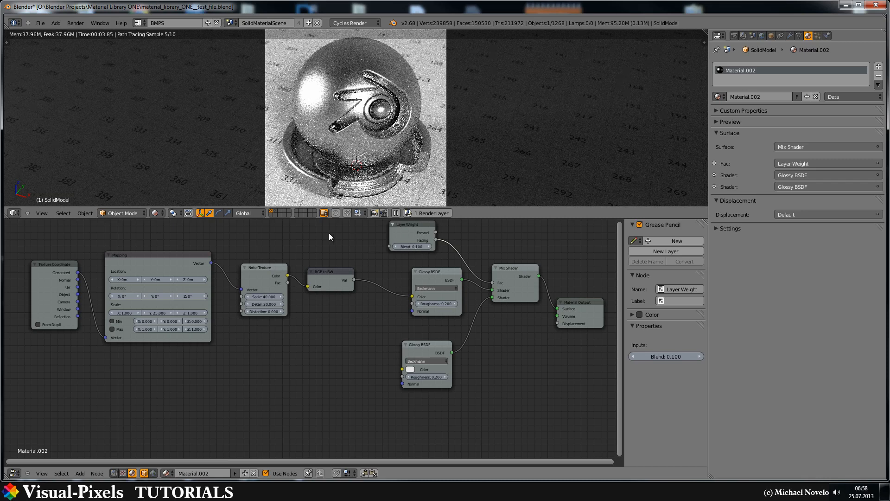
mouse_move(260, 376)
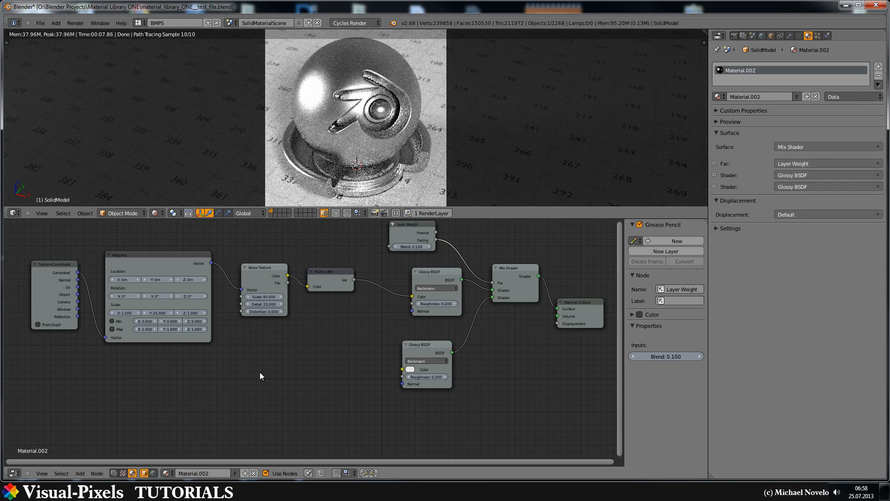
mouse_move(271, 313)
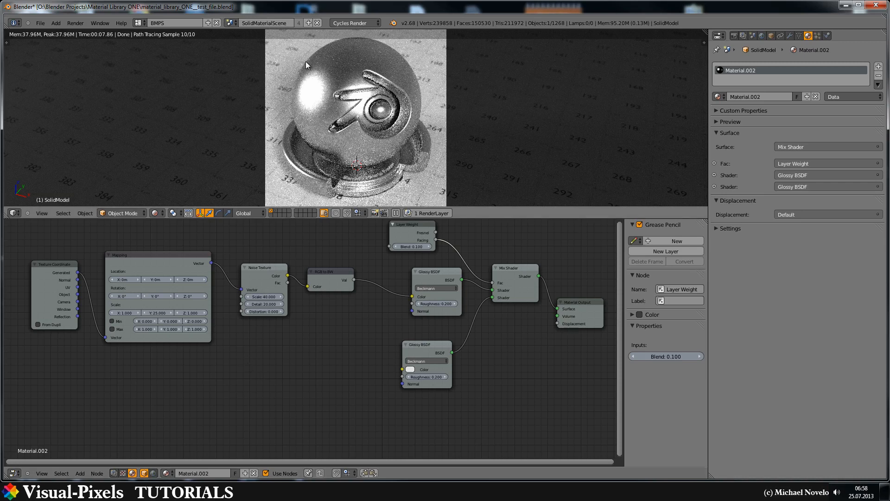
mouse_move(352, 92)
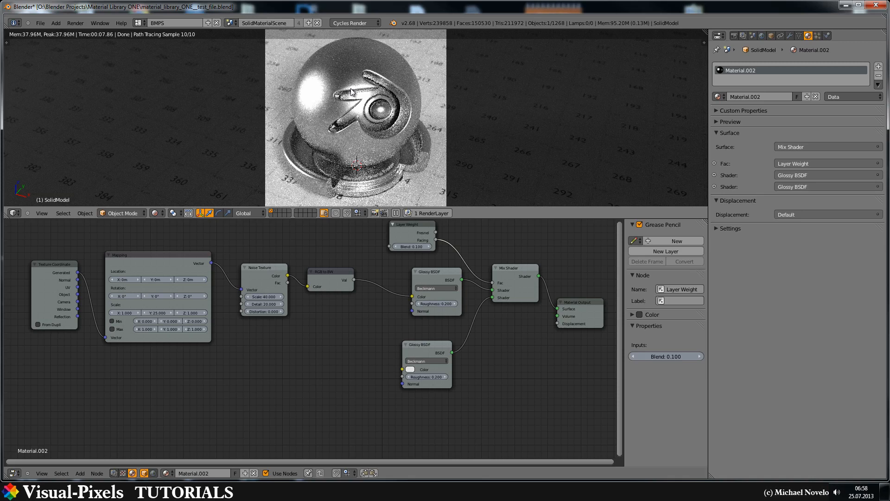
mouse_move(322, 79)
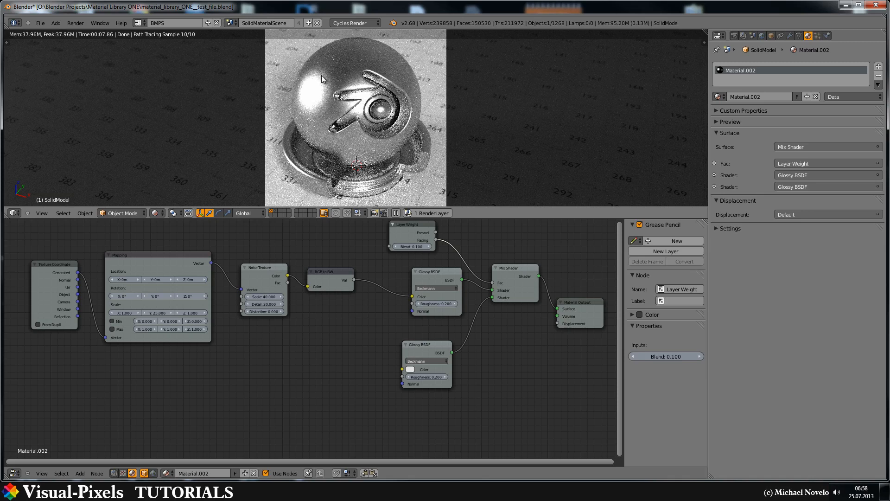
mouse_move(293, 354)
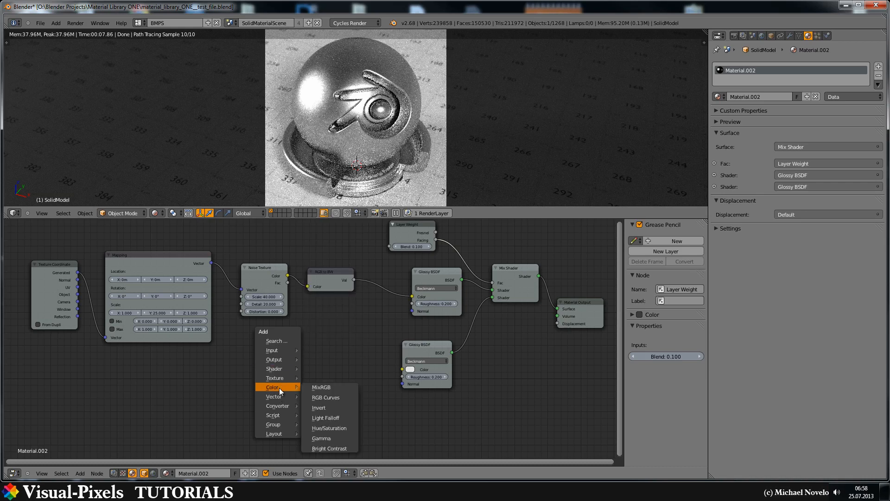
mouse_move(278, 406)
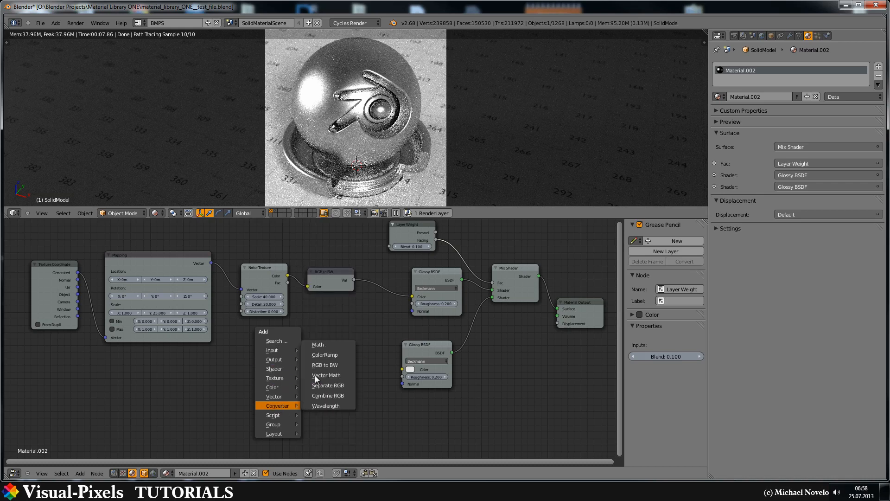
Insert a ColorRamp after RGB to BW with Ease interpolation
click(325, 354)
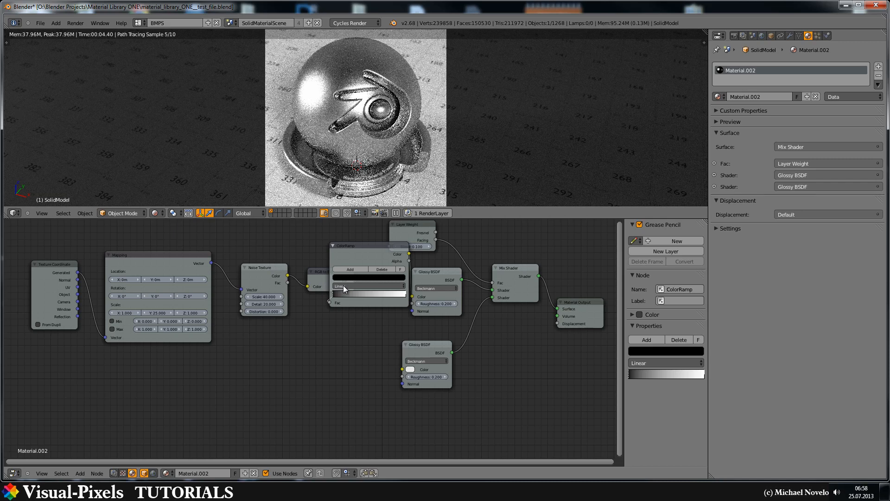
click(367, 286)
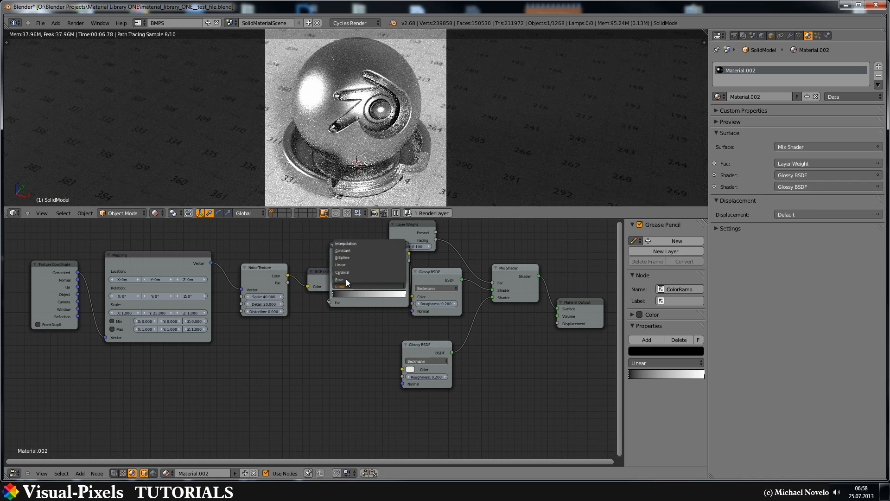
click(339, 278)
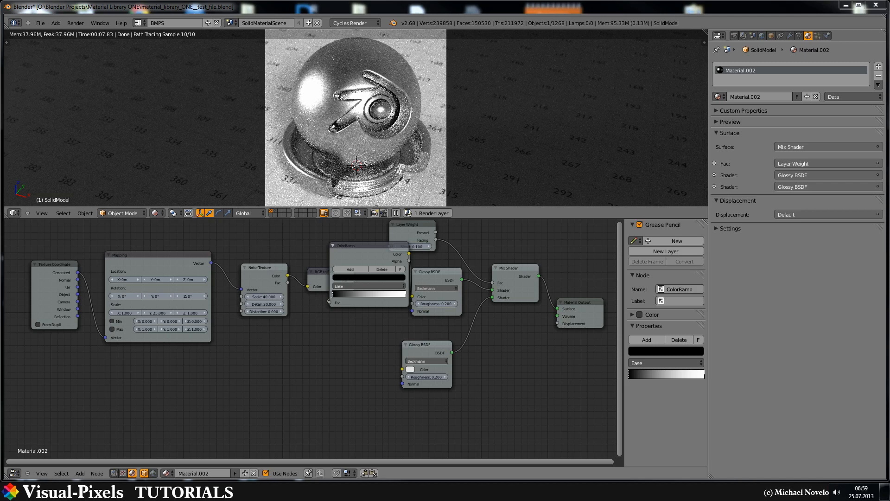
mouse_move(222, 283)
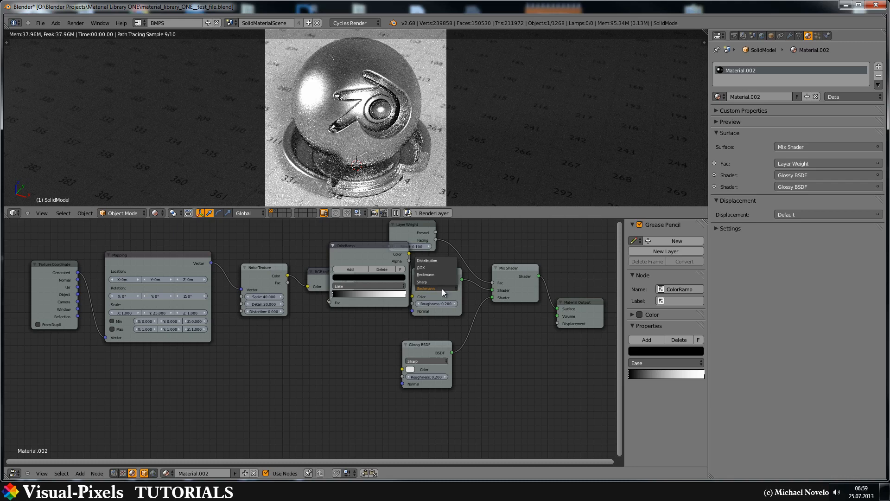
mouse_move(428, 274)
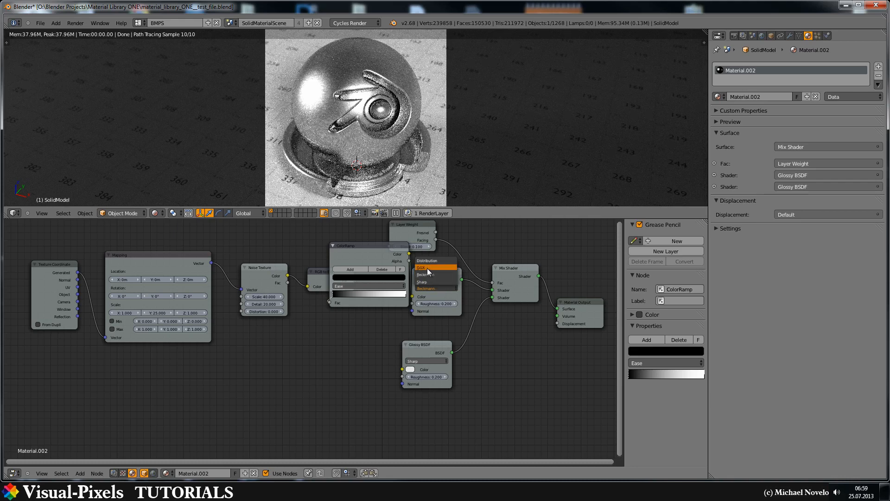
Try GGX on the upper Glossy BSDF, then revert its distribution to Beckmann
click(423, 267)
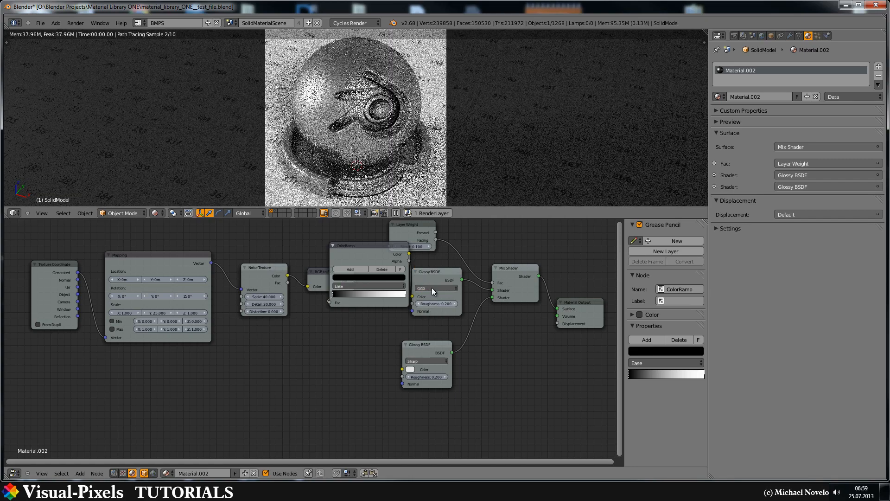
click(436, 289)
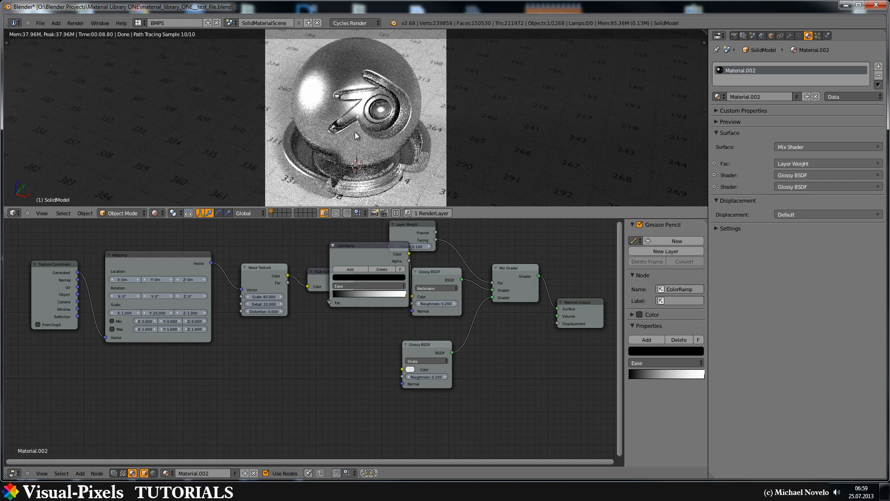
mouse_move(251, 226)
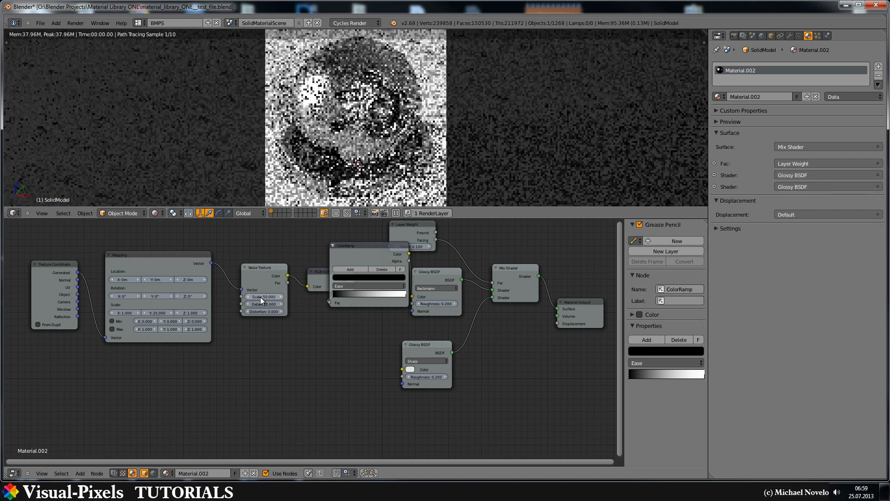
Raise the Noise Texture Scale to 50 for finer brushed grain
click(263, 303)
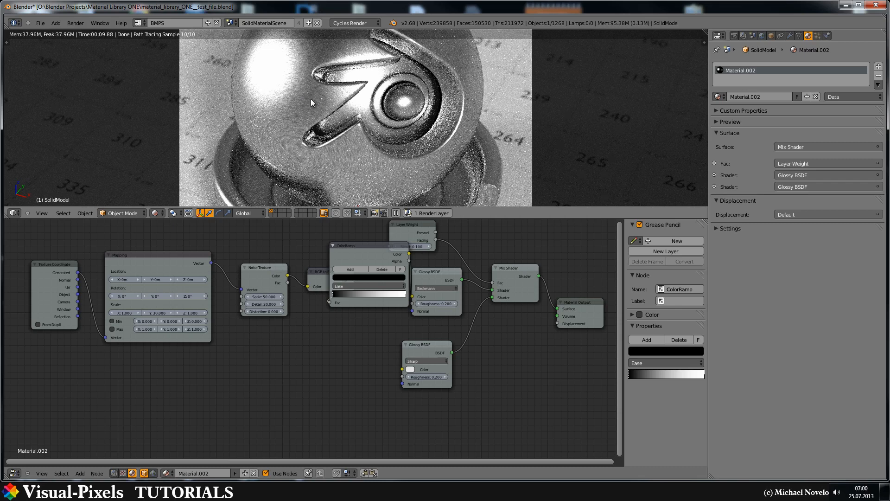
mouse_move(278, 86)
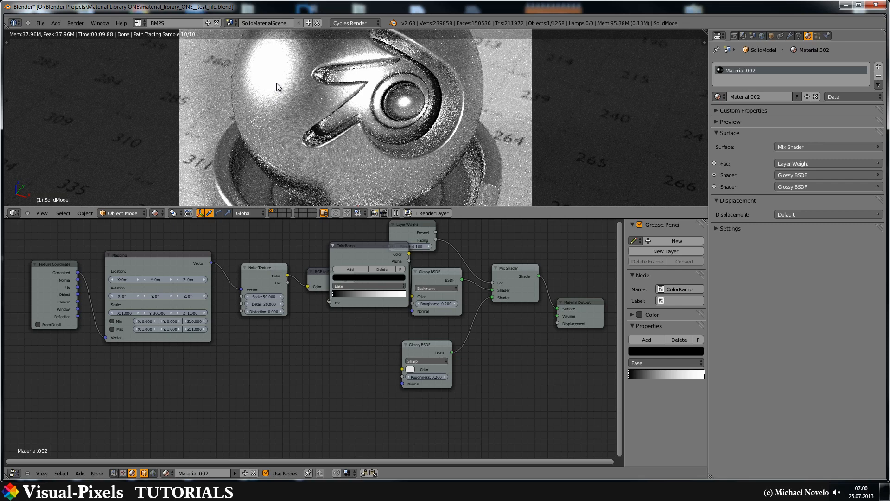
mouse_move(368, 111)
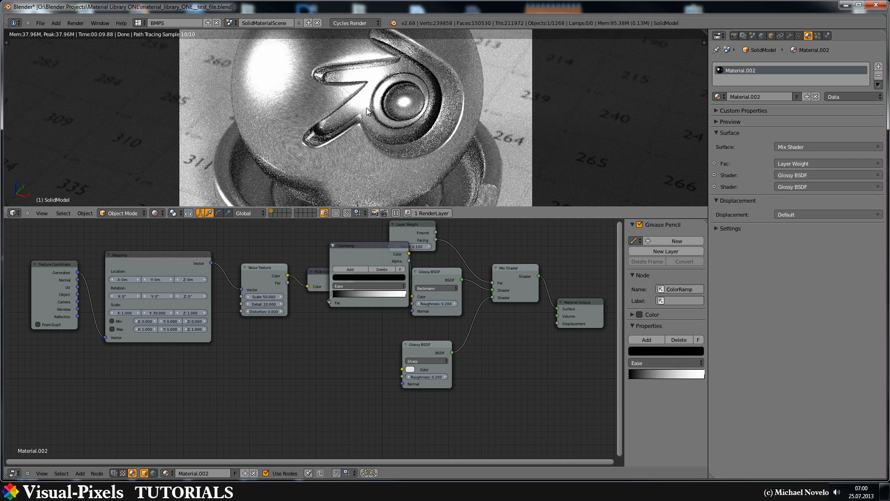
mouse_move(243, 138)
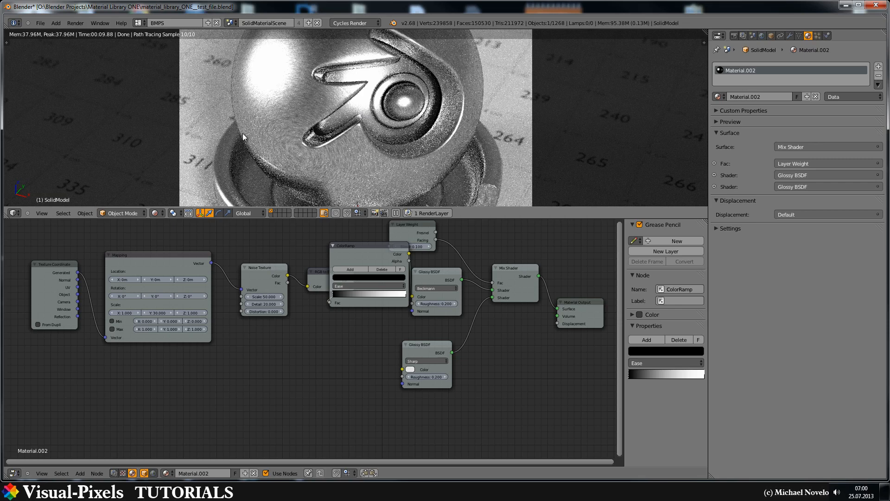
mouse_move(289, 123)
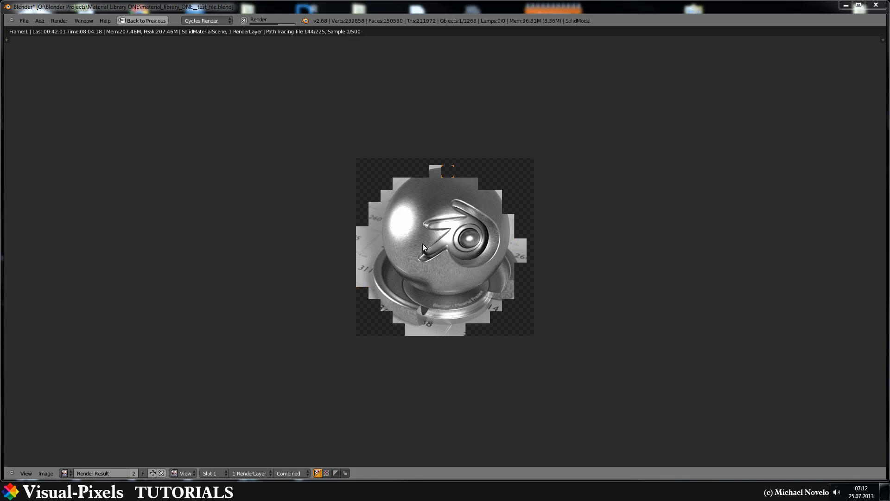
mouse_move(497, 258)
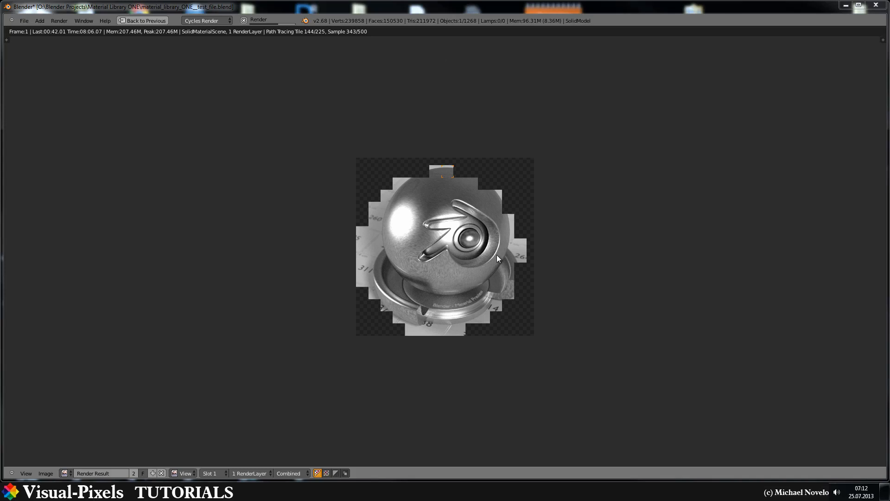
mouse_move(474, 279)
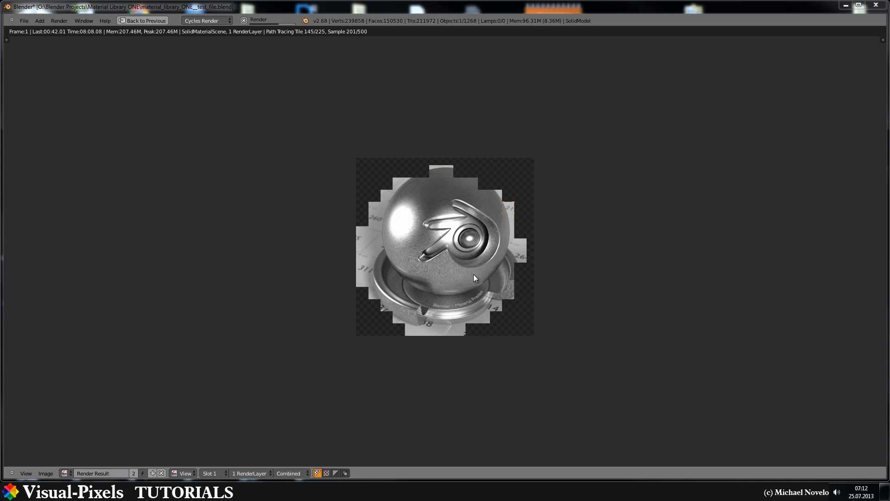